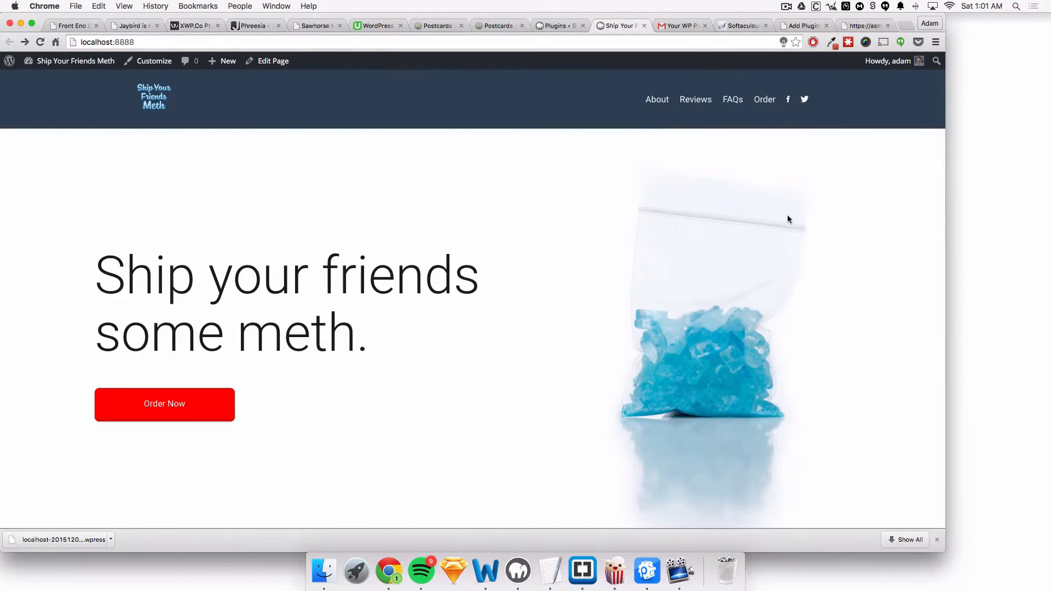
# Show the localhost site's Plugins page with All-in-One WP Migration active.
pyautogui.scroll(-3)
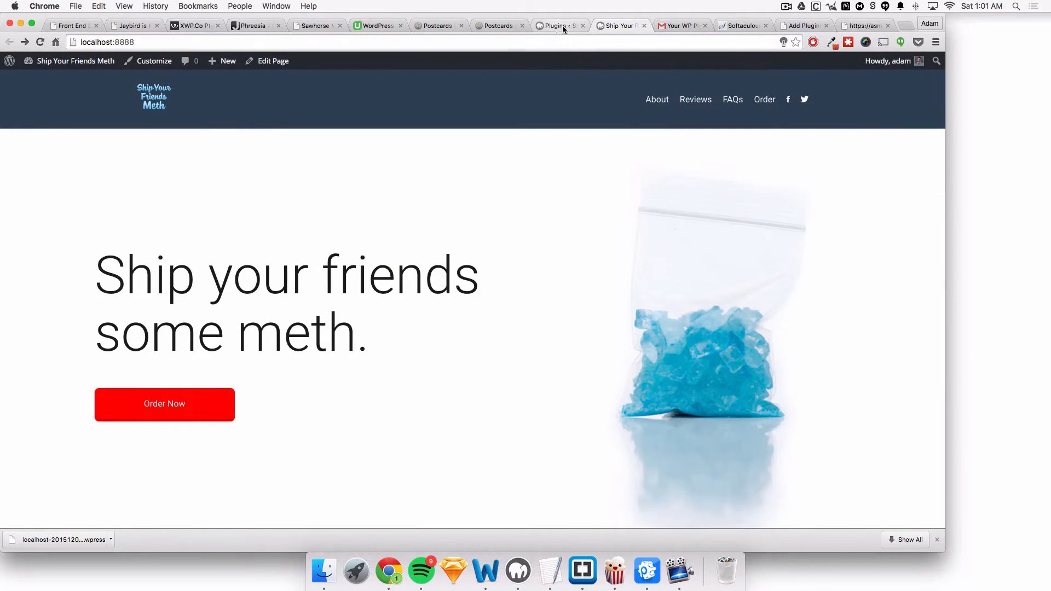
pyautogui.click(558, 26)
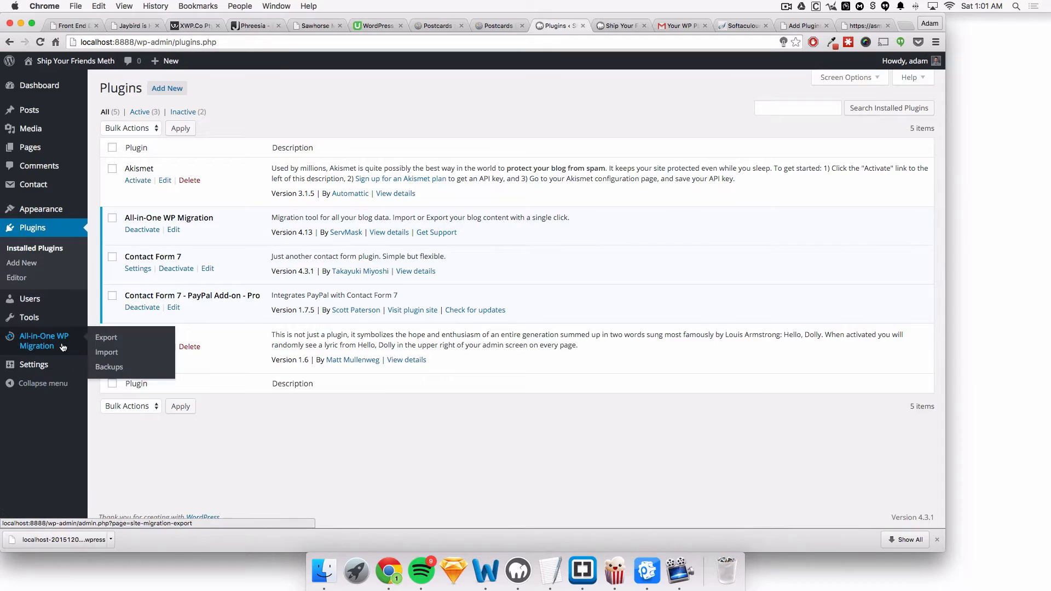
# Export the localhost site to a file and save the downloaded archive to the Desktop.
pyautogui.click(105, 338)
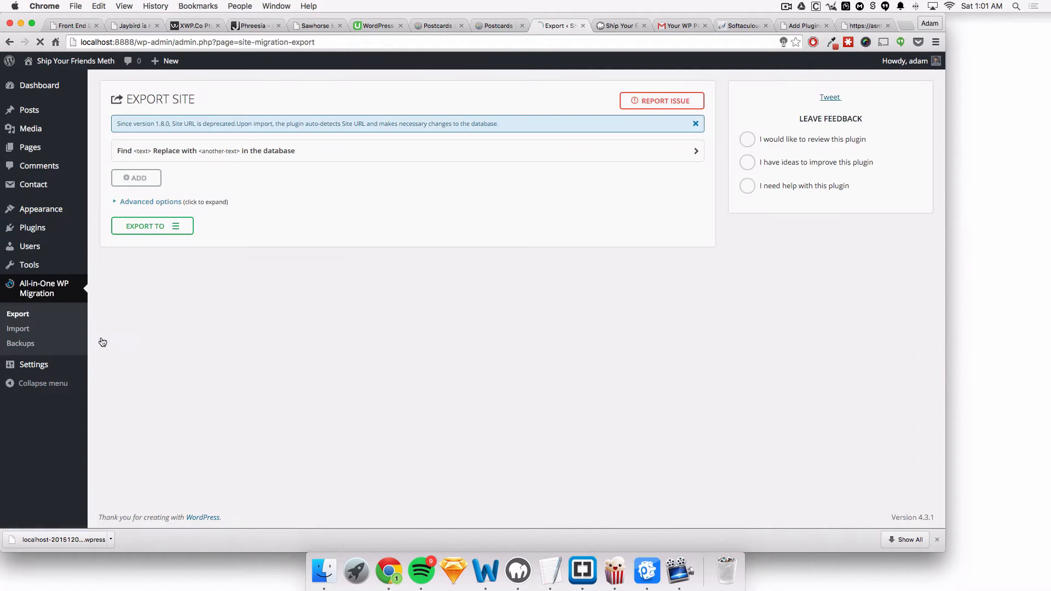
pyautogui.click(152, 226)
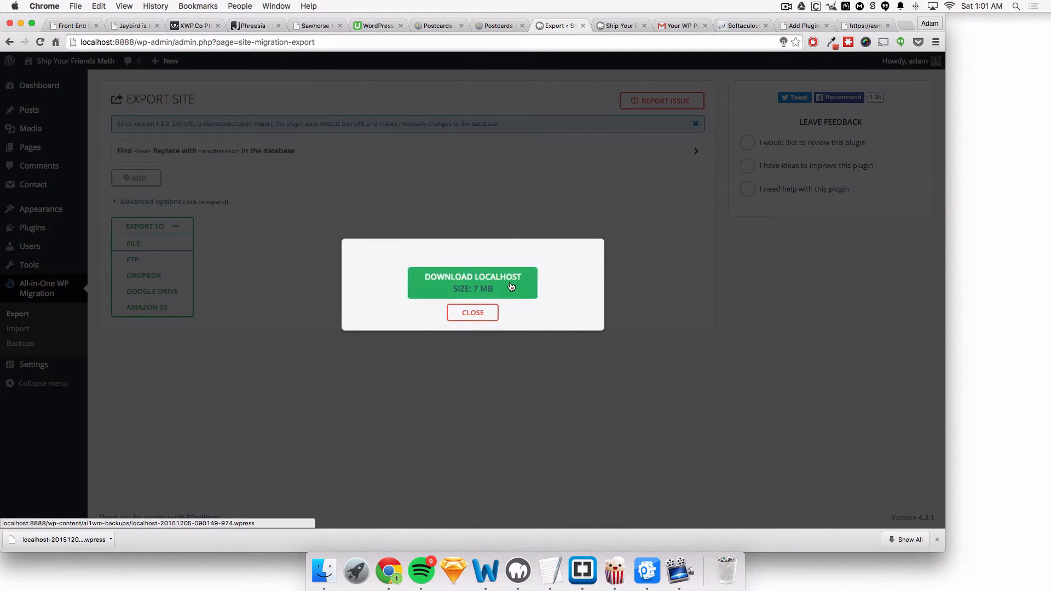
pyautogui.click(473, 282)
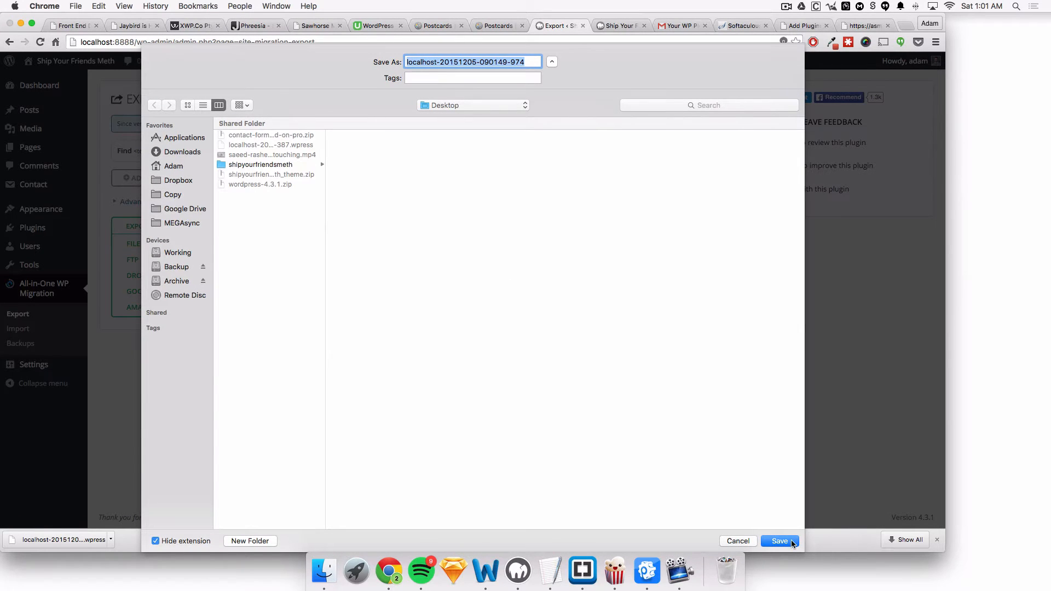
pyautogui.click(780, 541)
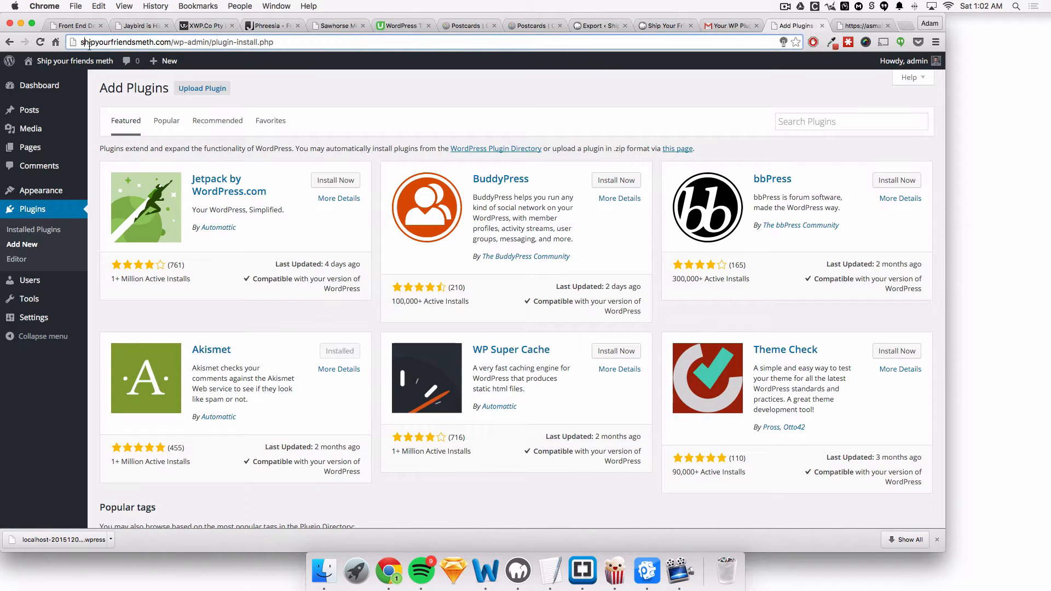
# Search Add Plugins for "wp mi" and install All-in-One WP Migration on the live site.
pyautogui.doubleClick(246, 42)
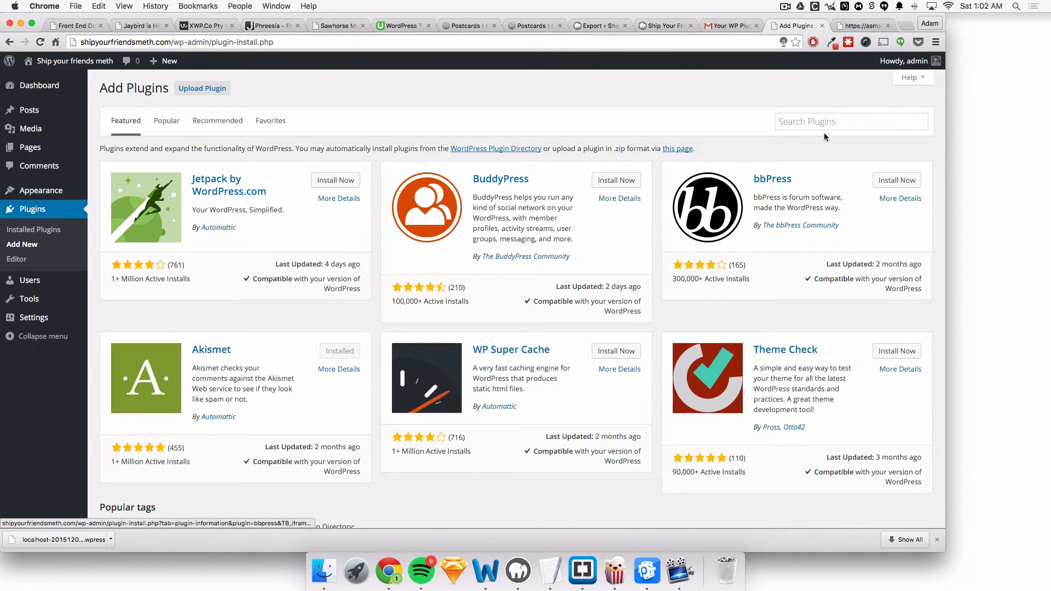
pyautogui.write('wp migration')
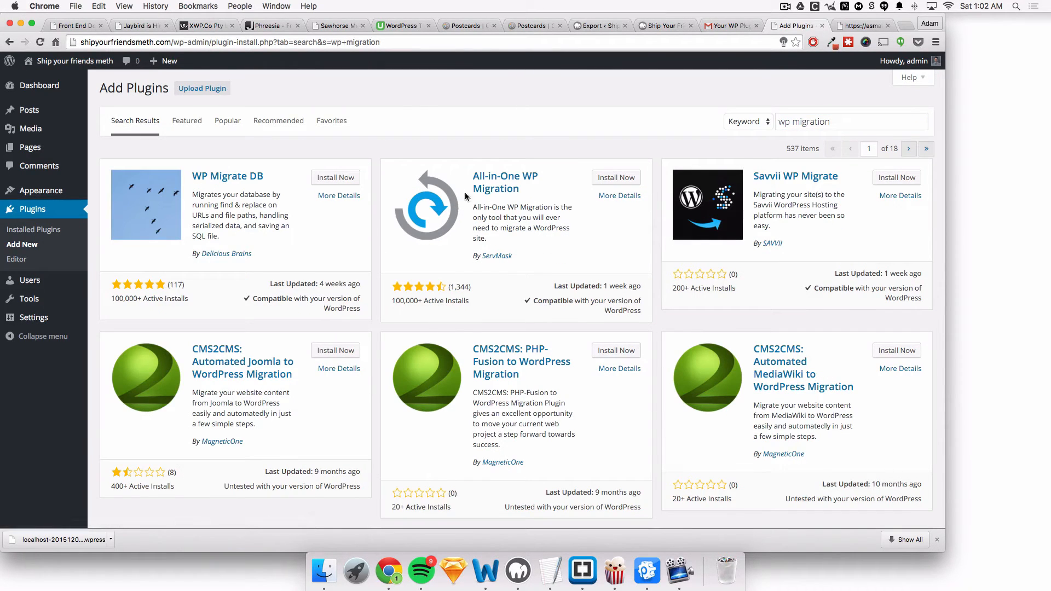
pyautogui.click(524, 175)
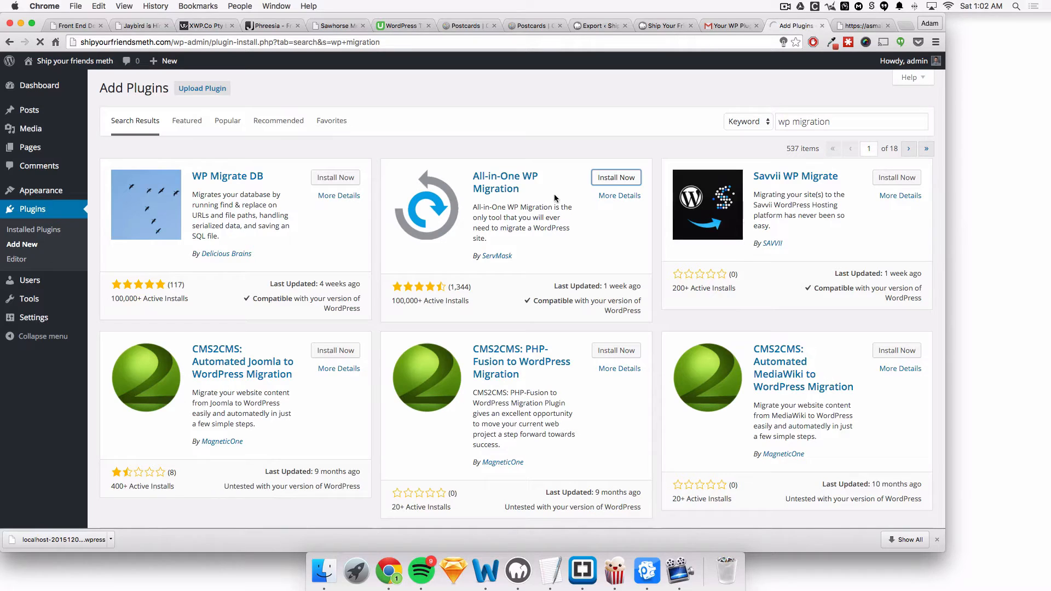
pyautogui.moveTo(583, 205)
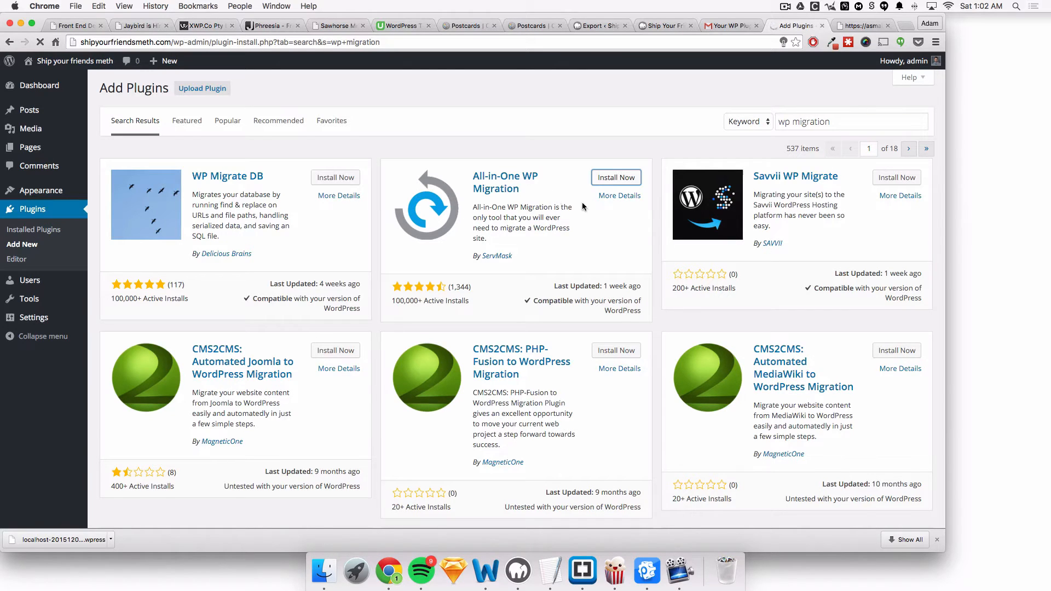
pyautogui.click(616, 177)
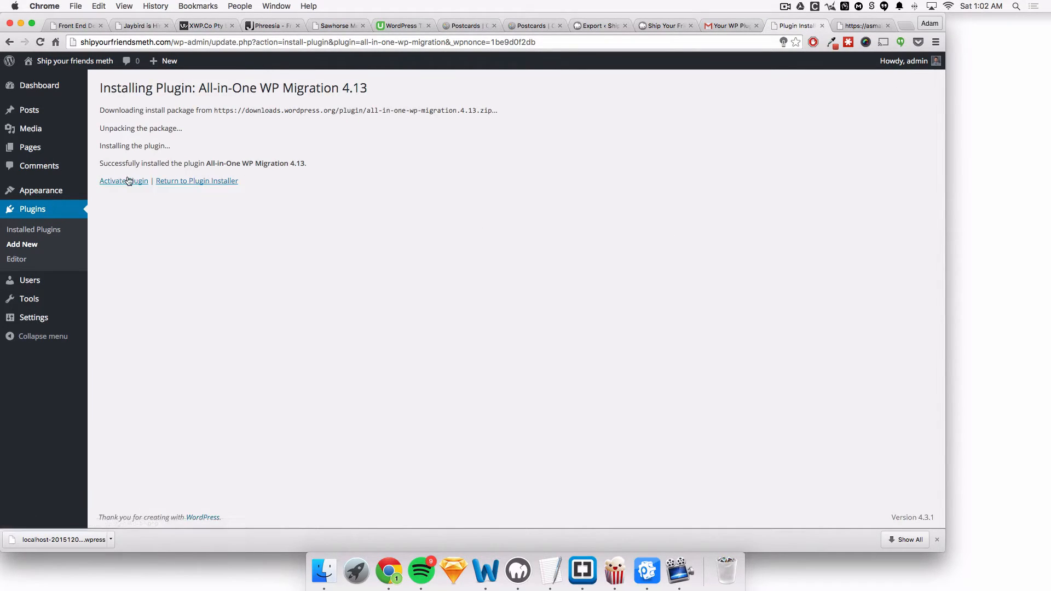
# Activate the new plugin and go to its Import Site page.
pyautogui.click(124, 180)
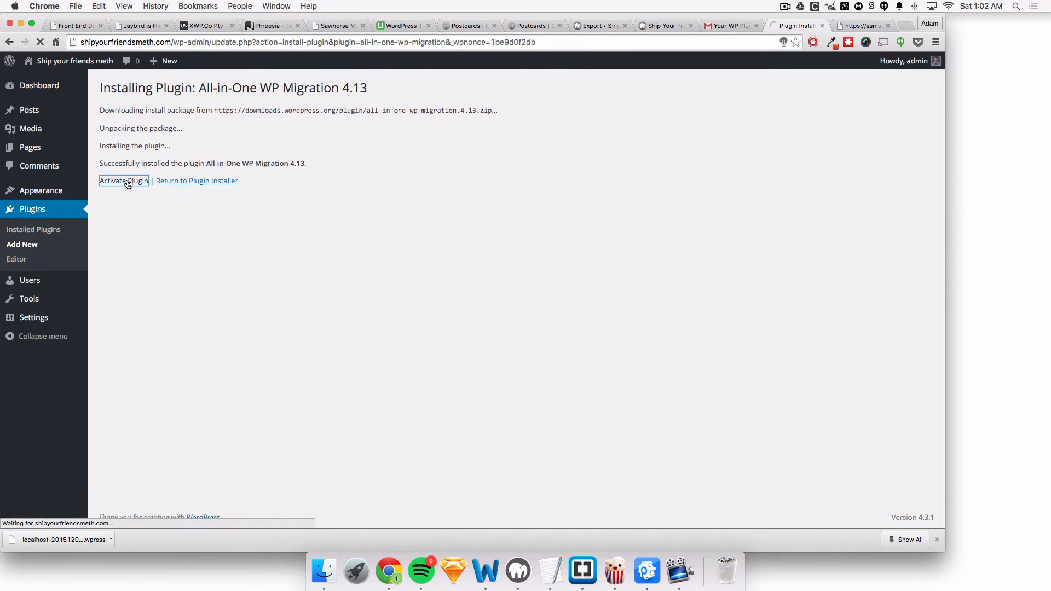
pyautogui.click(122, 180)
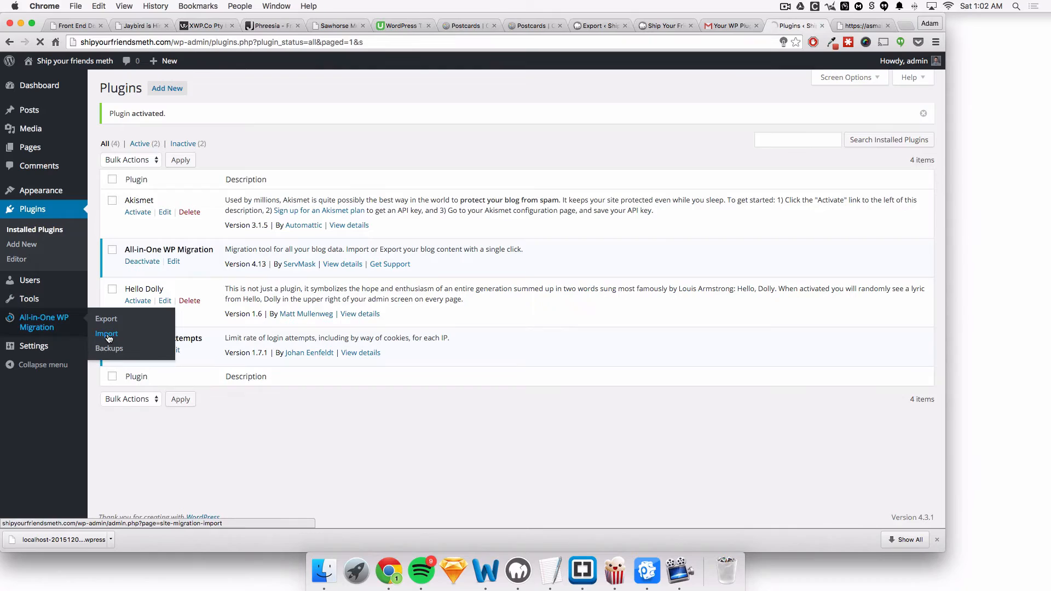
pyautogui.click(106, 333)
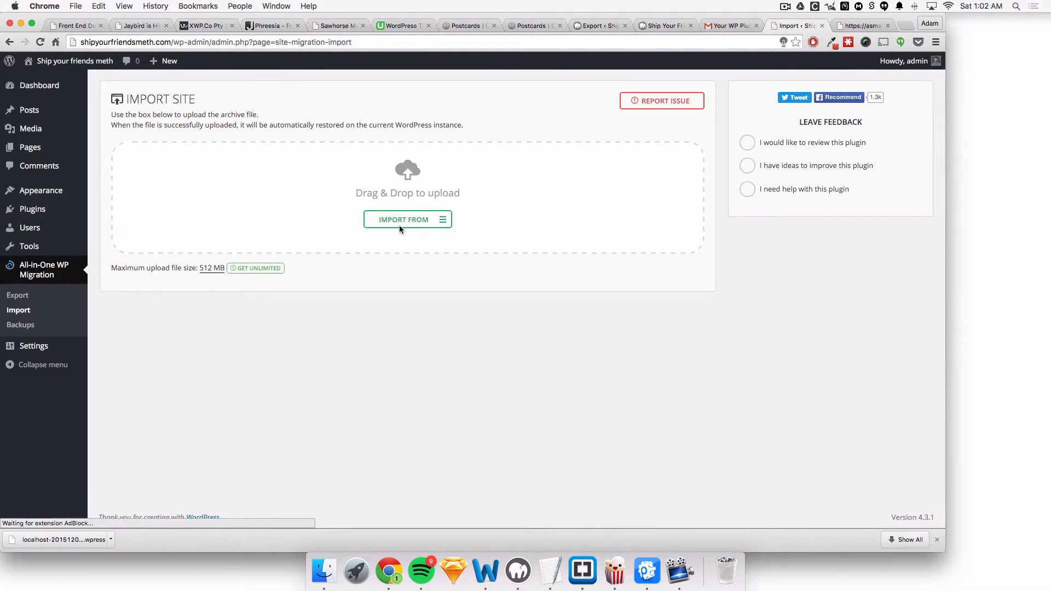
# Choose Import From > File and select the localhost .wpress archive from the Desktop.
pyautogui.click(407, 219)
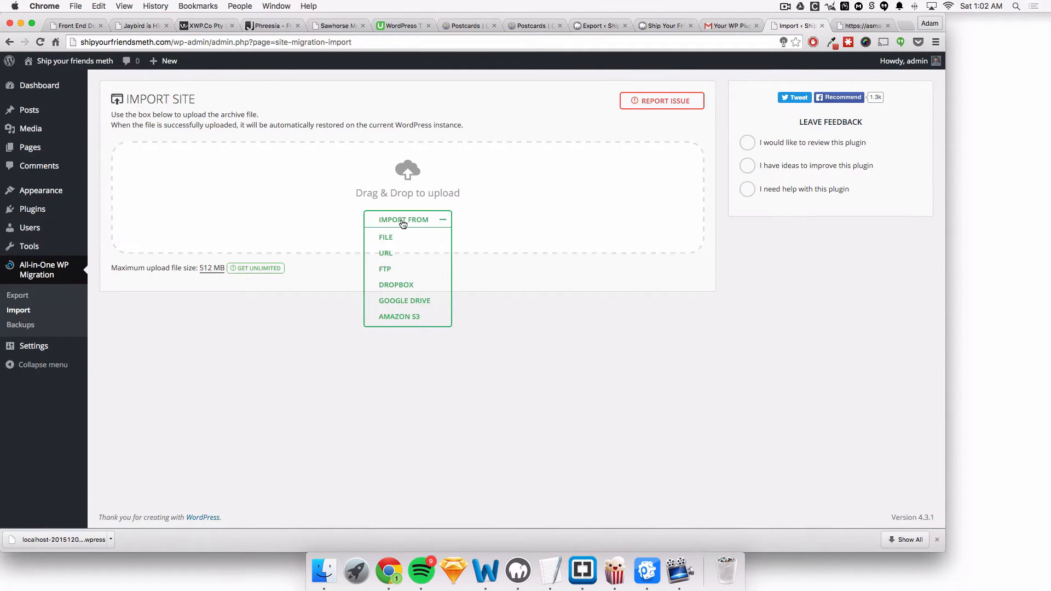
pyautogui.click(385, 236)
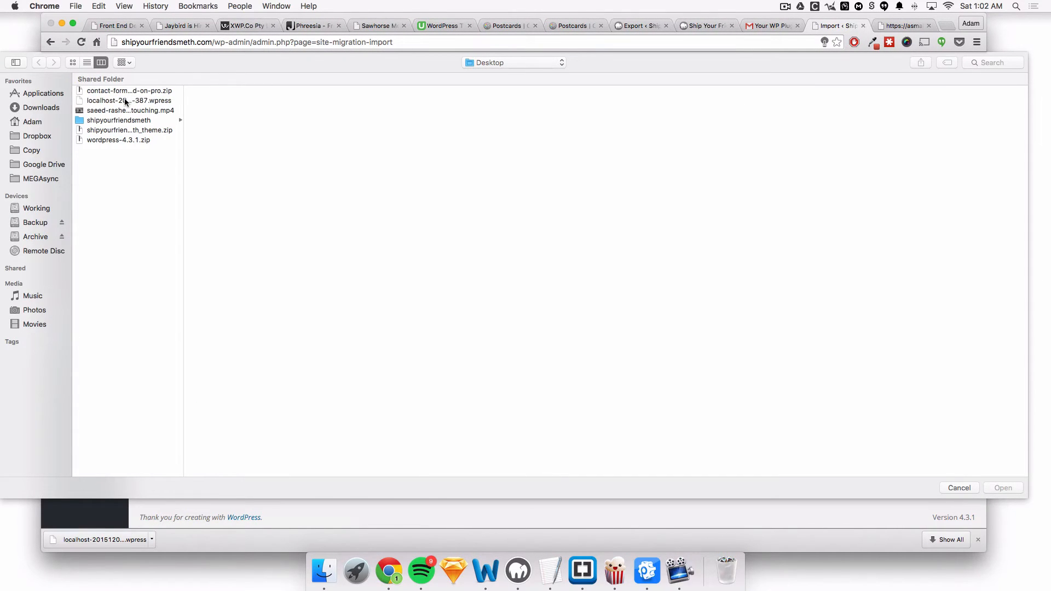
pyautogui.click(960, 489)
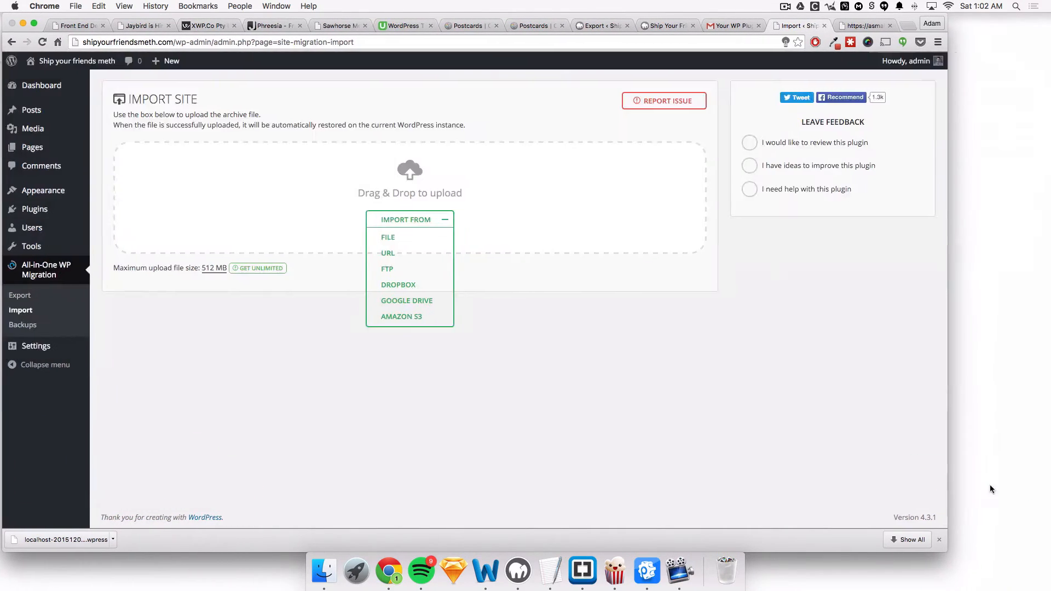
pyautogui.click(388, 236)
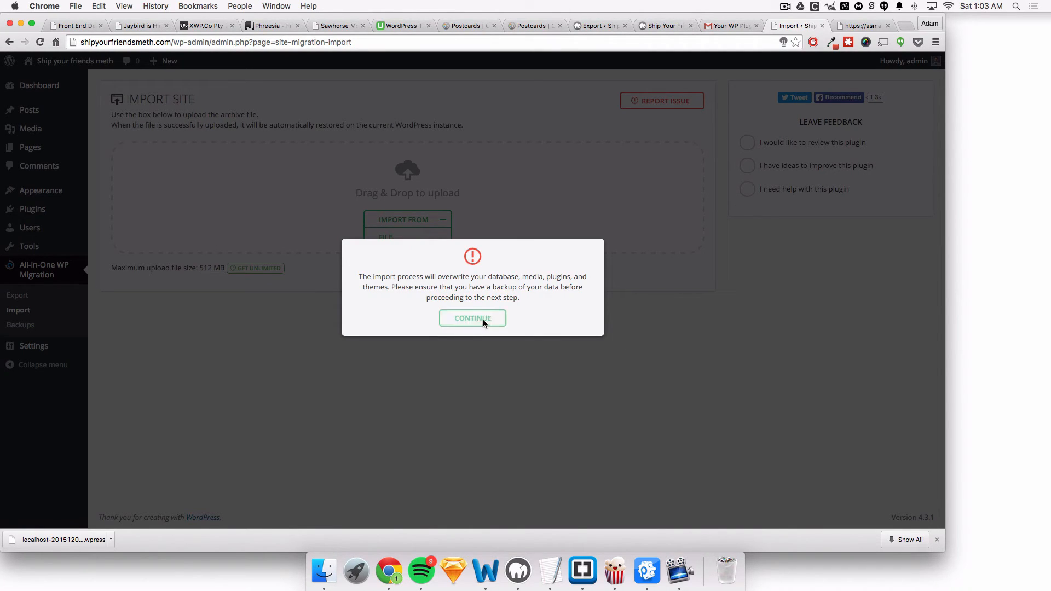
# Continue past the overwrite warning so the database restore runs on the live site.
pyautogui.click(474, 318)
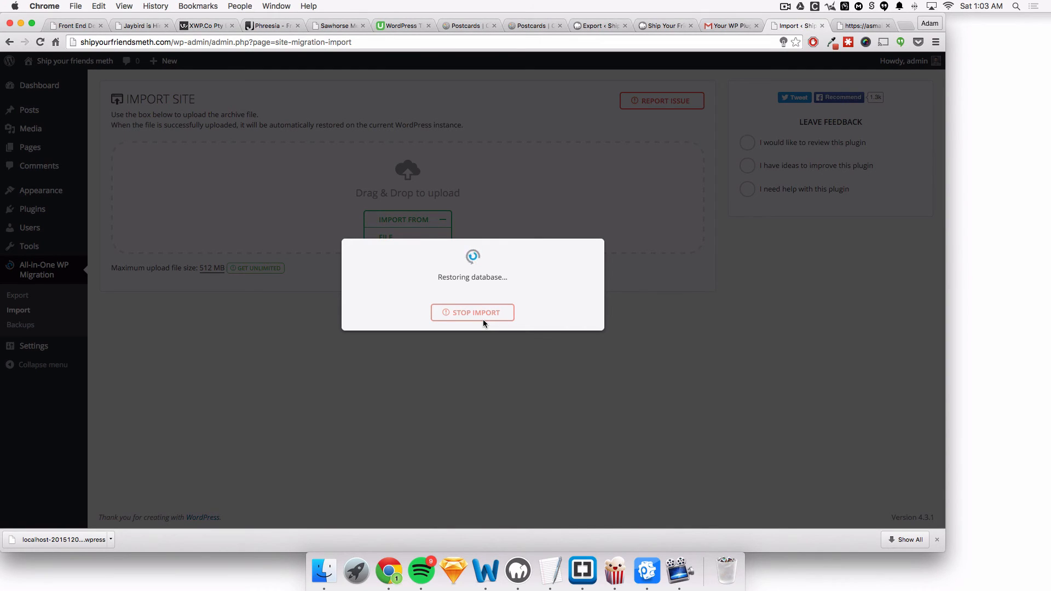
pyautogui.moveTo(569, 280)
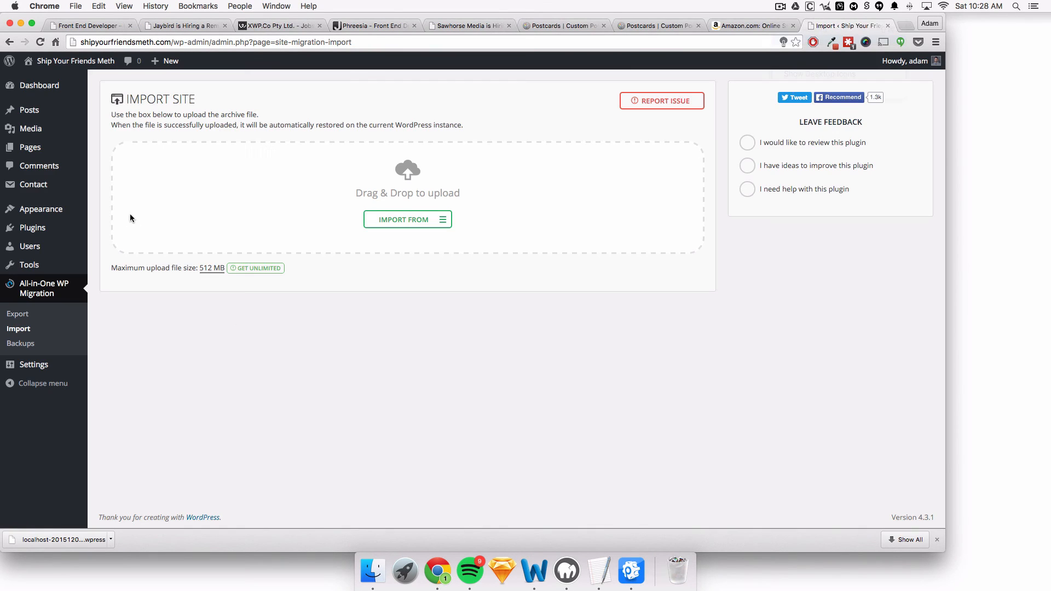
# View the live site's migrated homepage in a new tab, then return to the Import tab.
pyautogui.rightClick(75, 62)
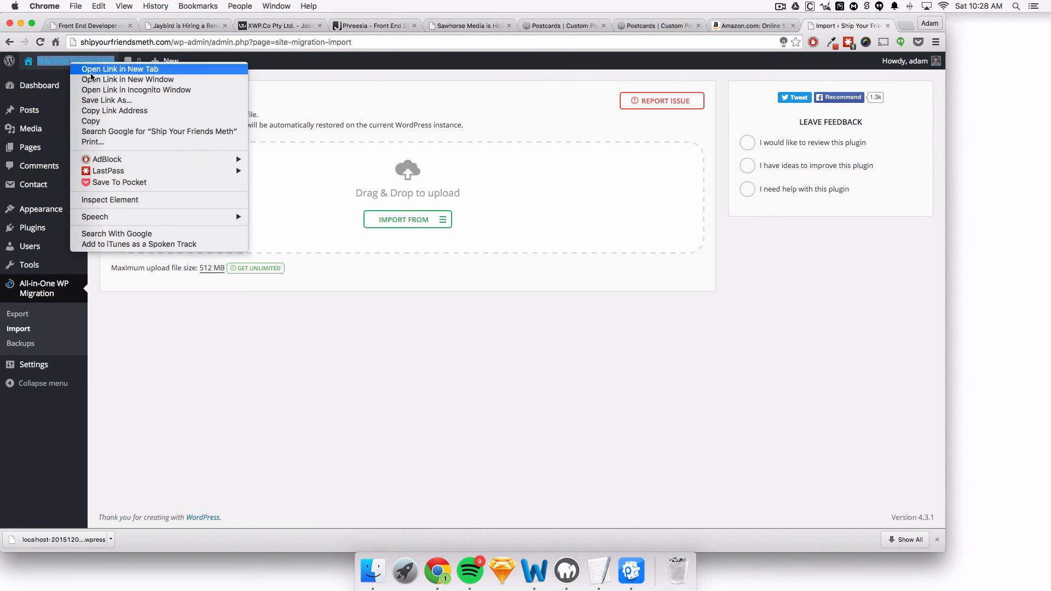
pyautogui.click(120, 69)
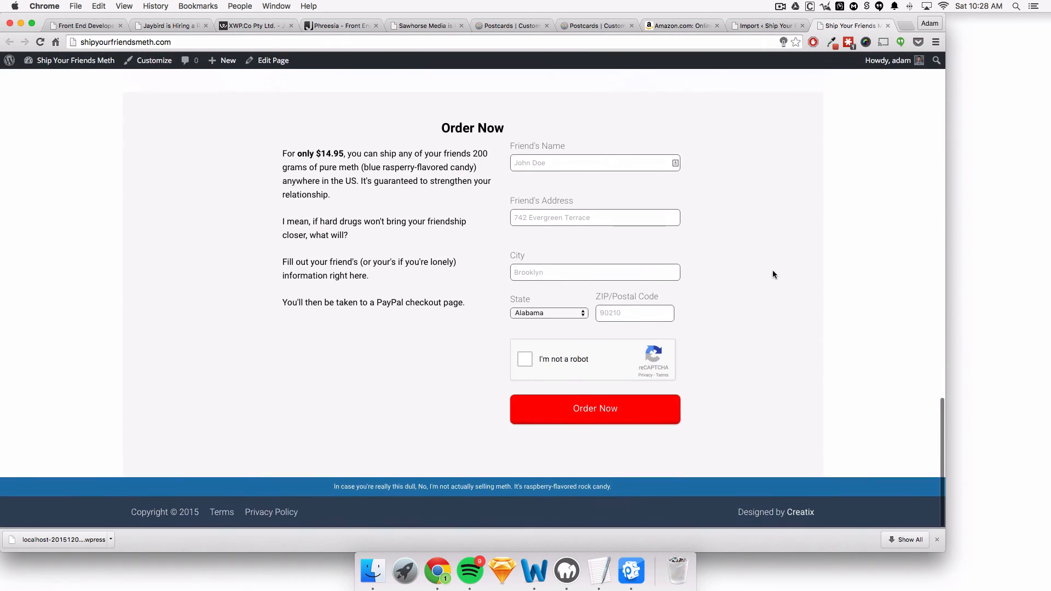
pyautogui.scroll(3)
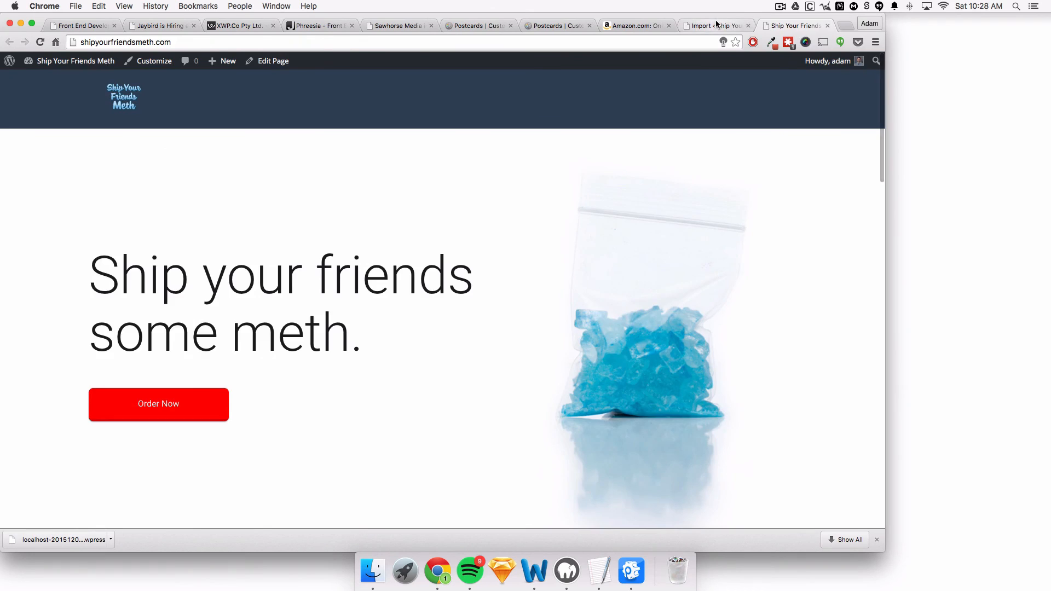
pyautogui.click(717, 26)
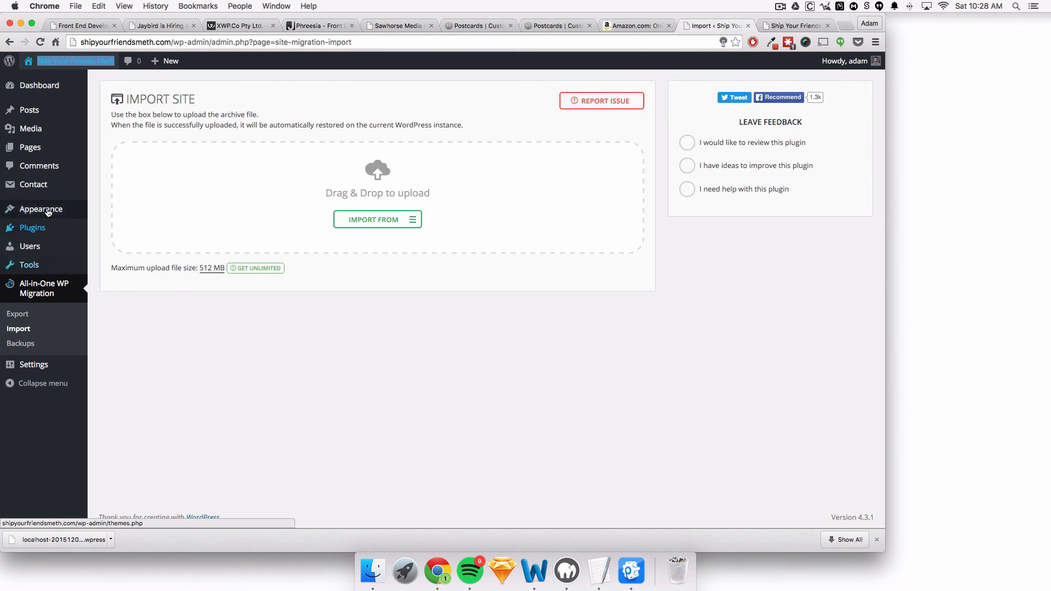